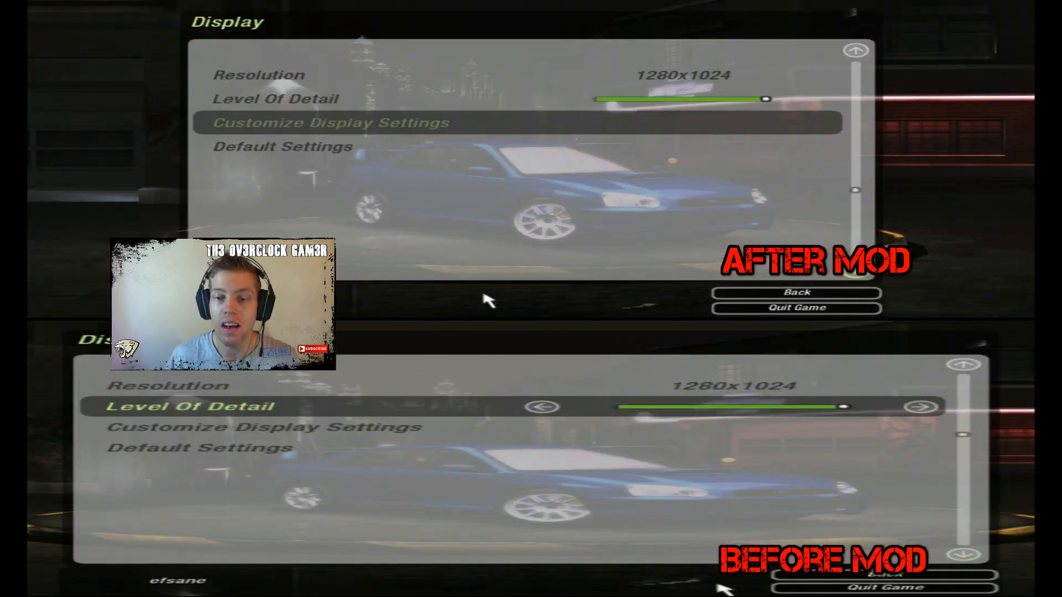
Step: Open Customize Display Settings and scroll through world detail, light trails and particle options
left_click(329, 123)
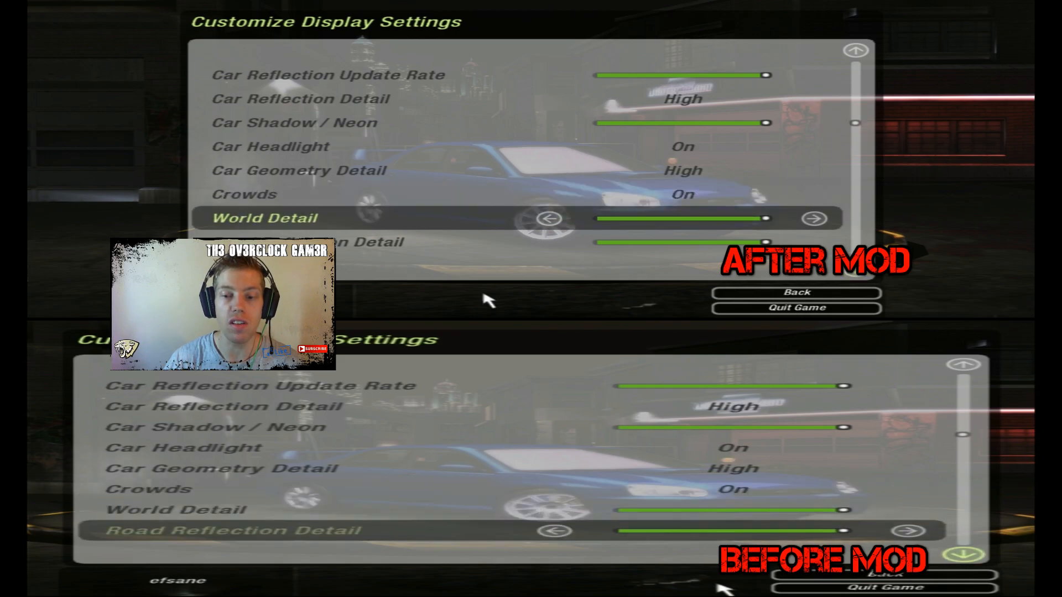
scroll("down", 3)
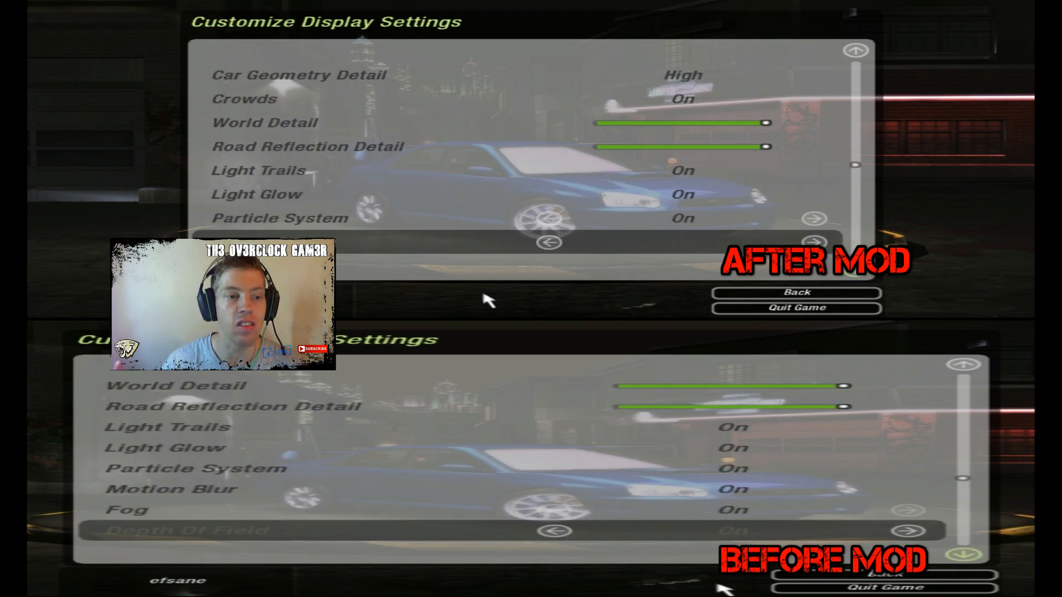
scroll("down", 3)
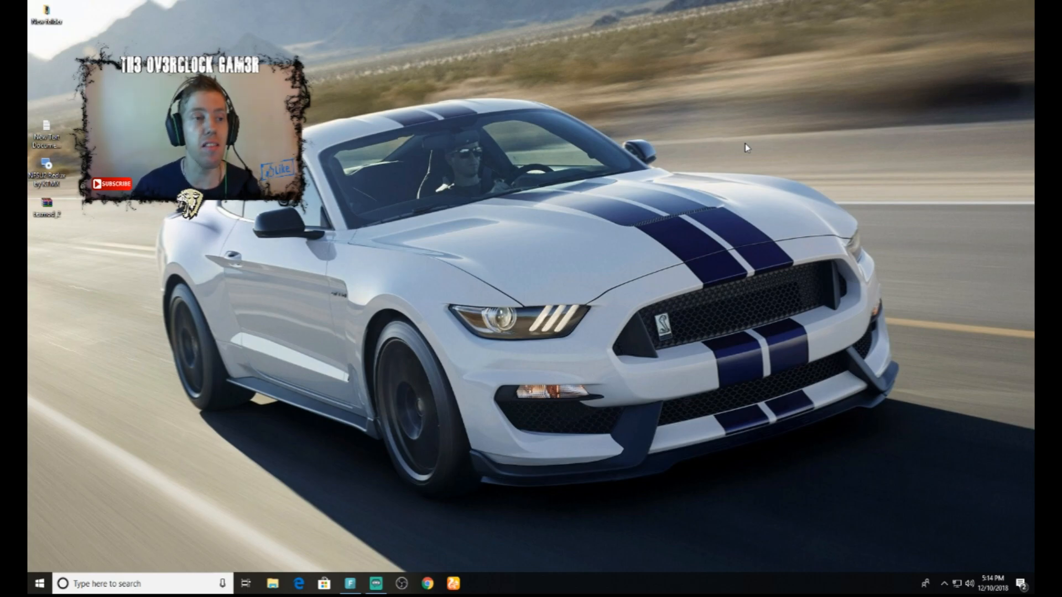
mouse_move(82, 219)
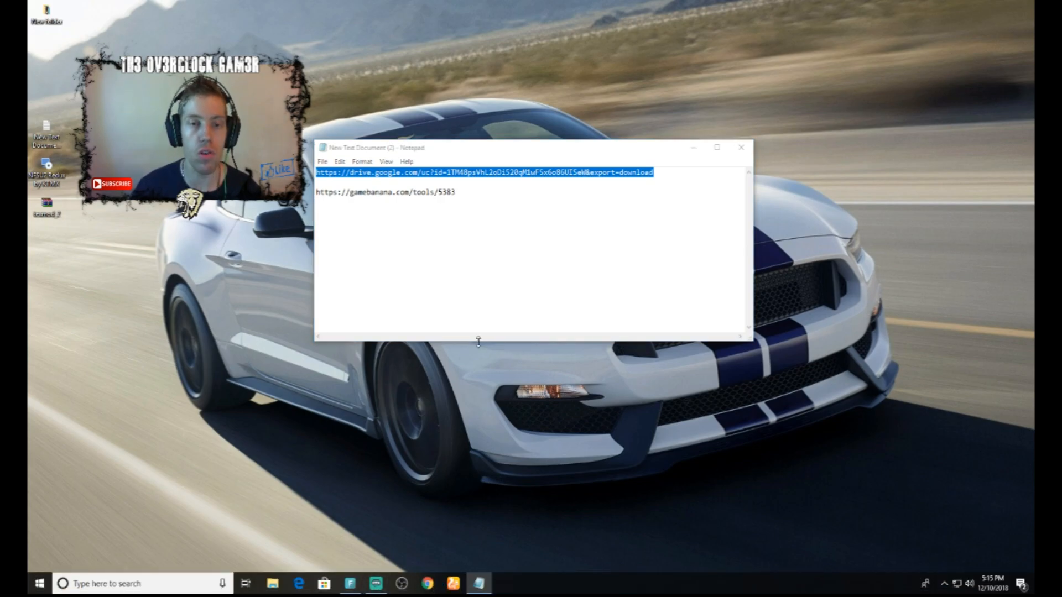
Step: Select the drive.google.com download link in the Notepad document
left_click(427, 583)
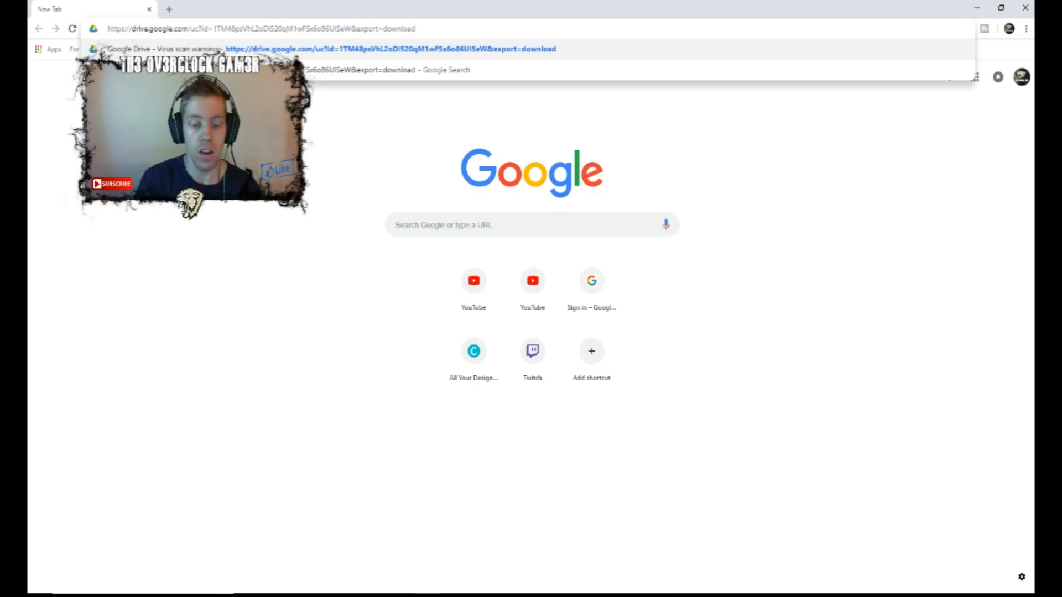
Step: Load the Google Drive link to reach the NFSU2 Redux virus-scan warning
left_click(391, 49)
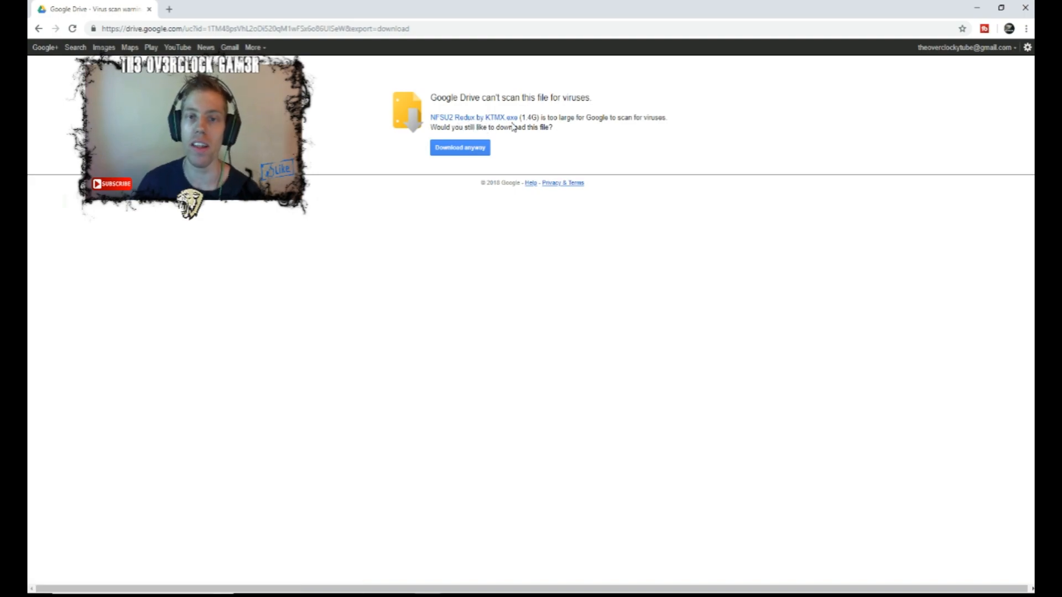
mouse_move(518, 153)
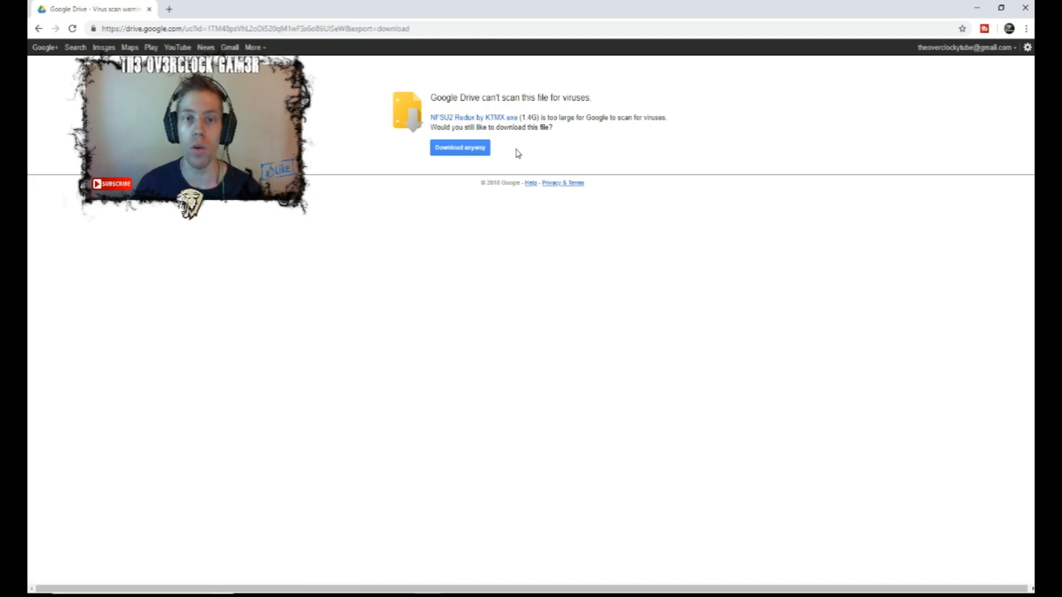
mouse_move(459, 148)
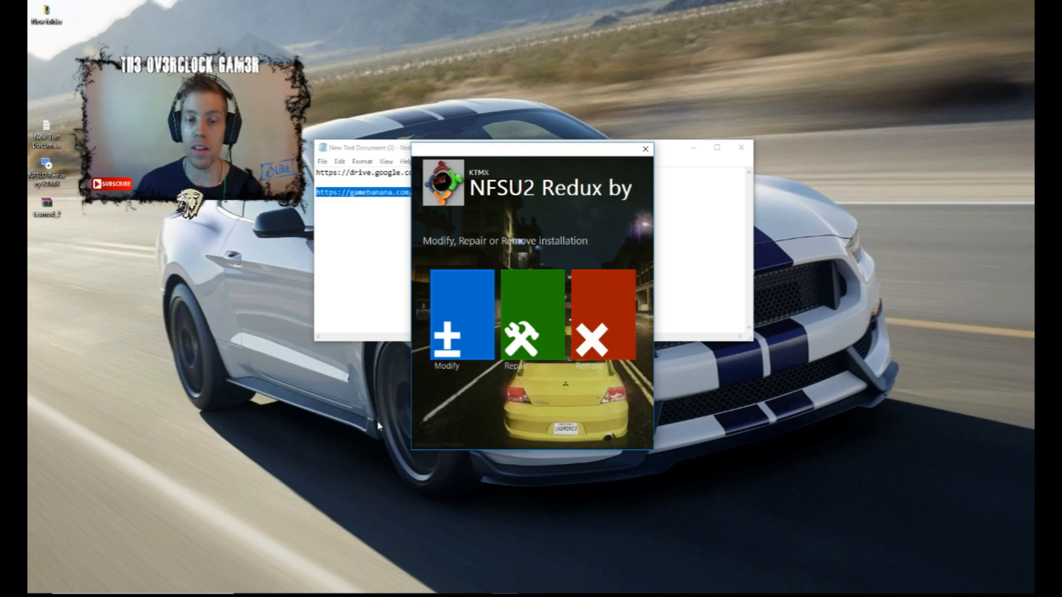
mouse_move(554, 416)
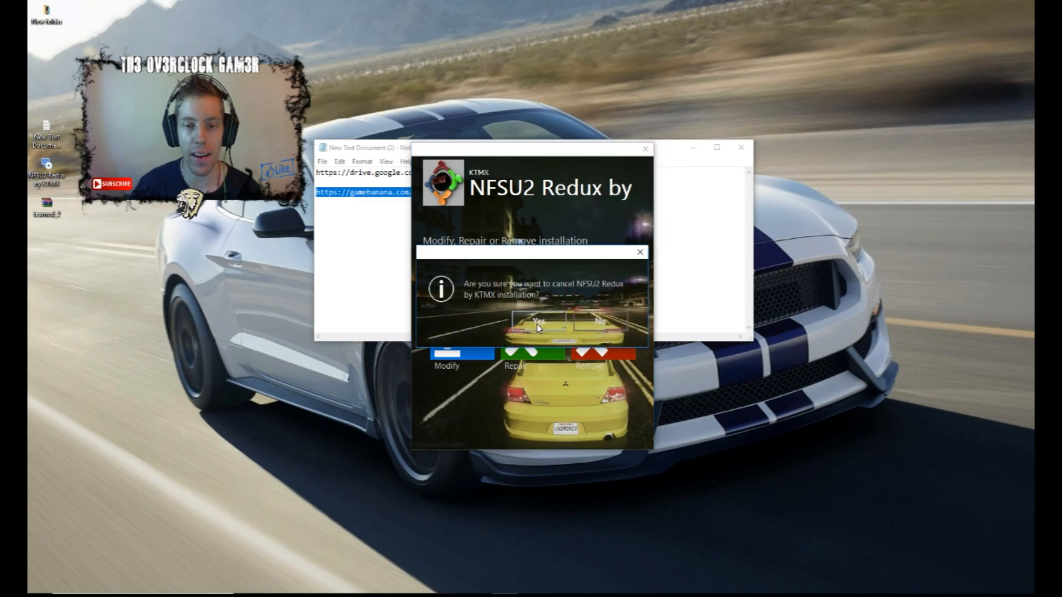
Step: Confirm cancelling the NFSU2 Redux by KTMX installation
left_click(535, 319)
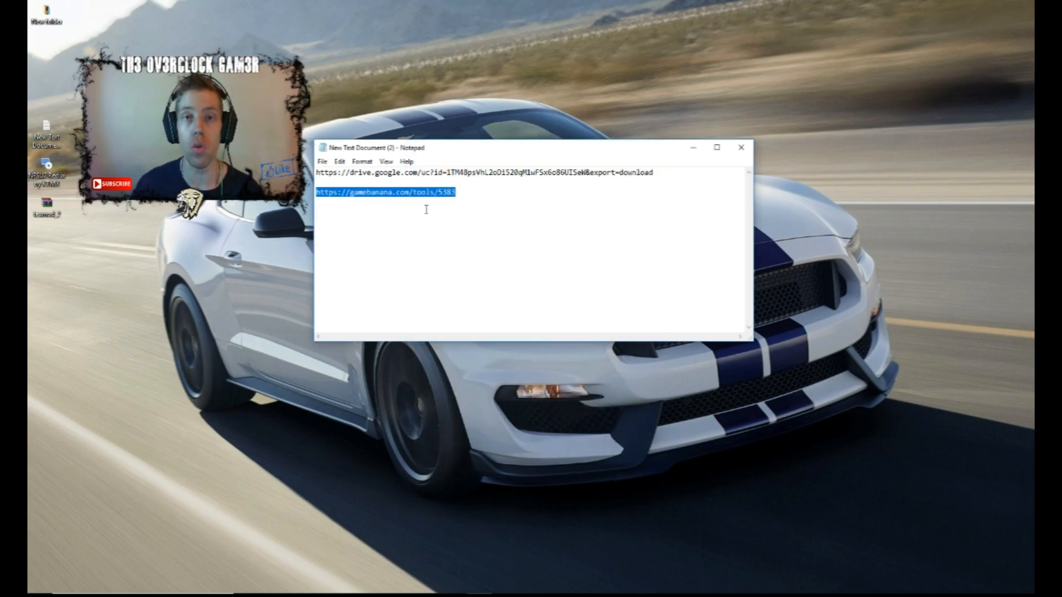
Step: Select the gamebanana.com/tools/5383 line in Notepad
left_click(465, 195)
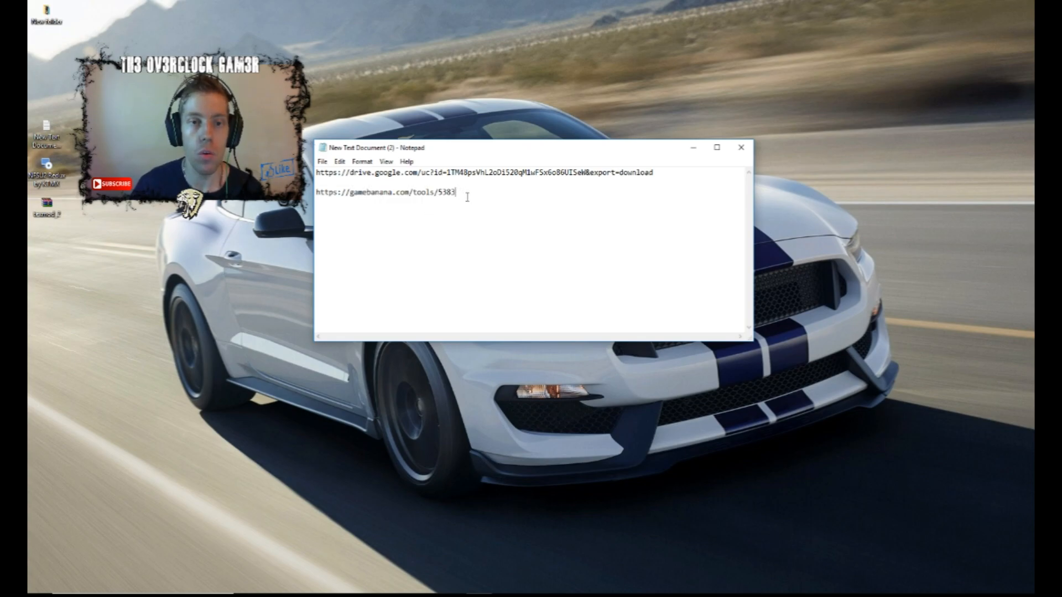
triple_click(384, 192)
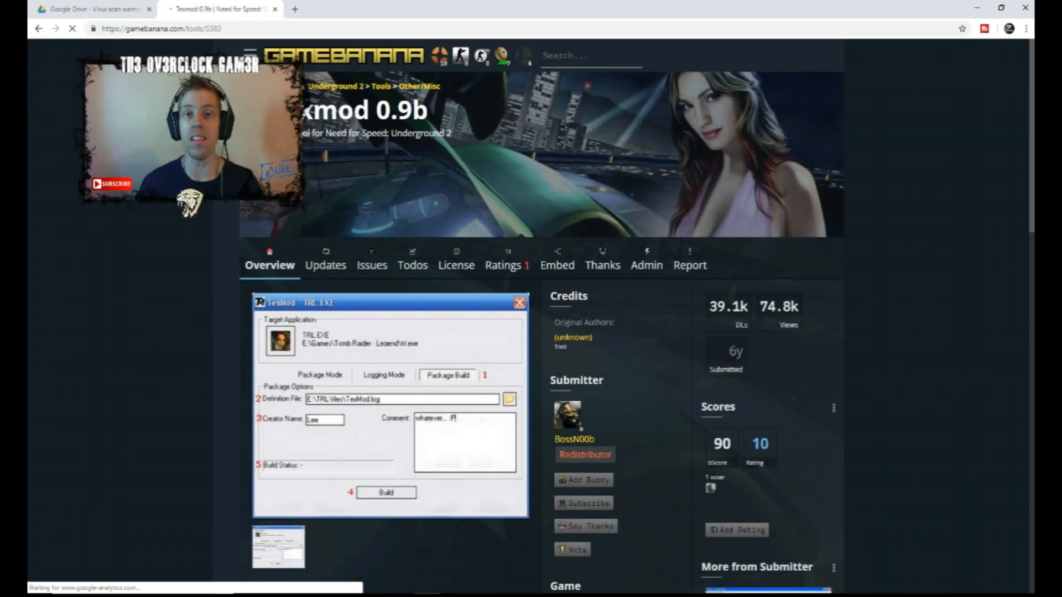
Step: Scroll to the Files section and request the manual download of texmod_2.zip
scroll("down", 3)
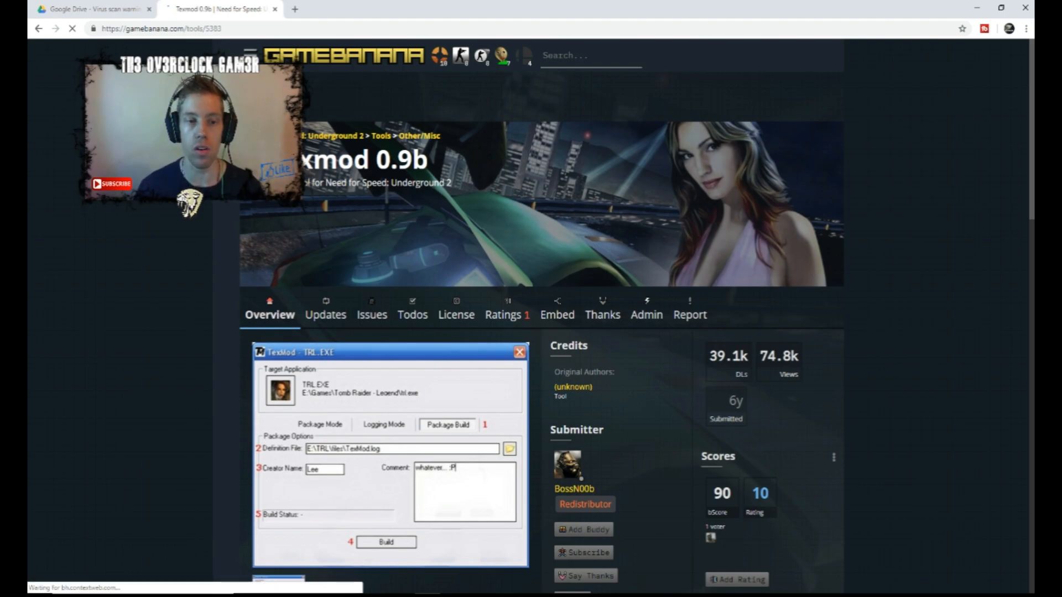
scroll("down", 3)
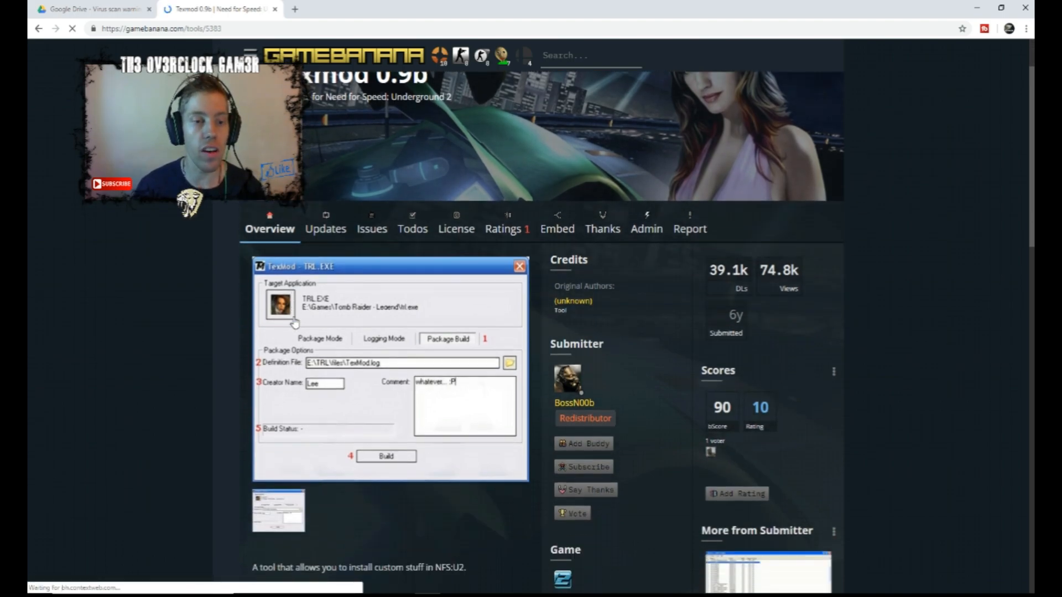
scroll("down", 3)
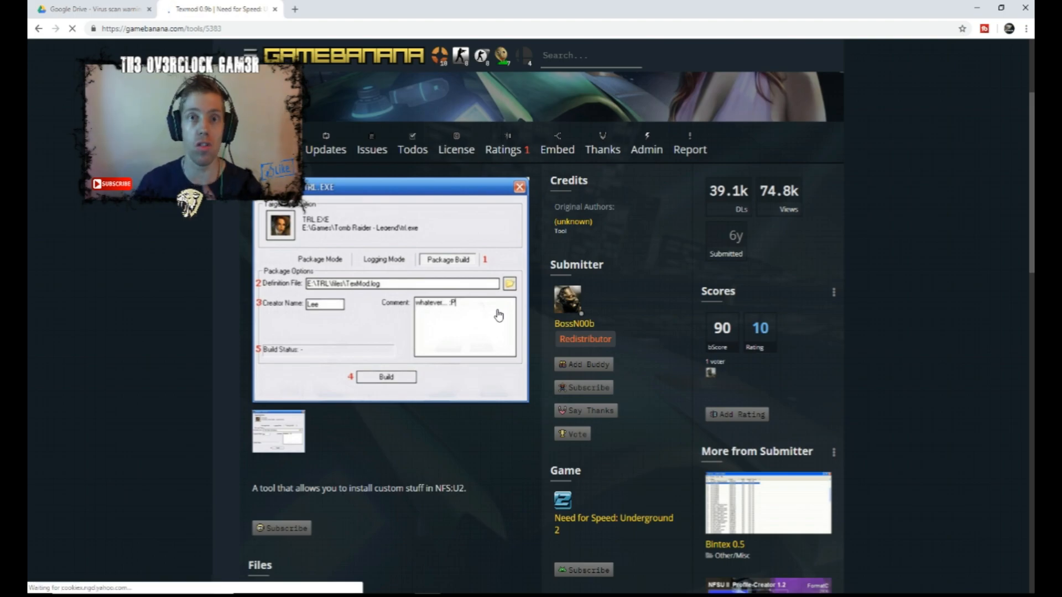
scroll("down", 3)
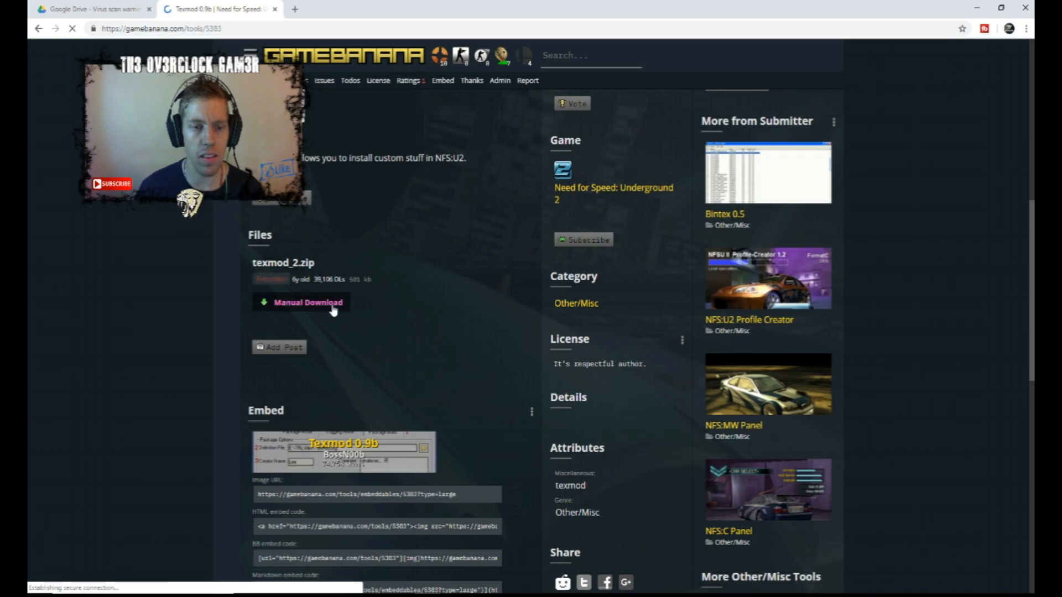
left_click(307, 302)
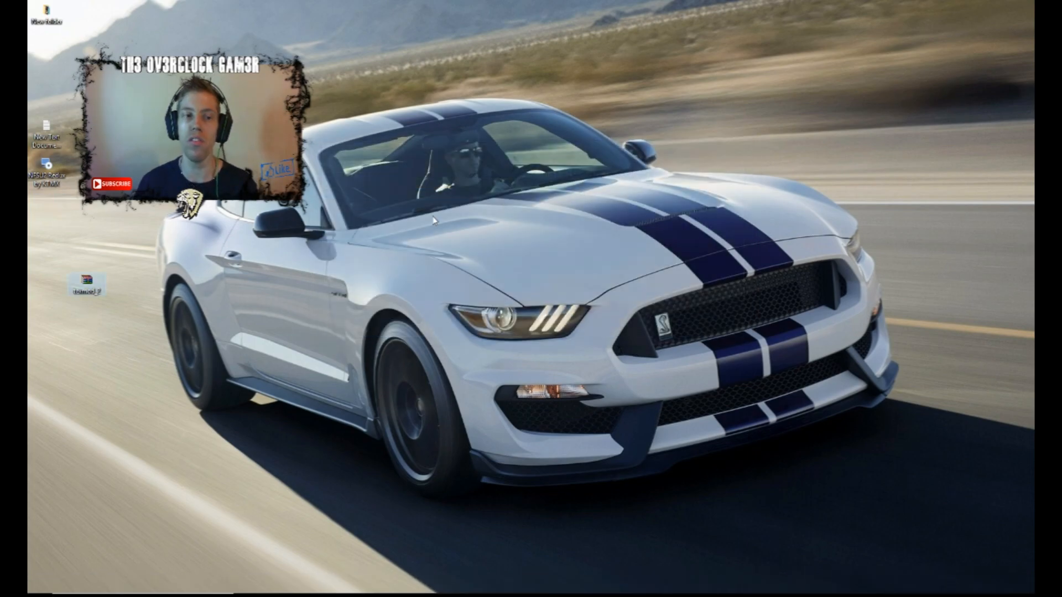
Step: Open the downloaded Texmod archive on the desktop
double_click(86, 280)
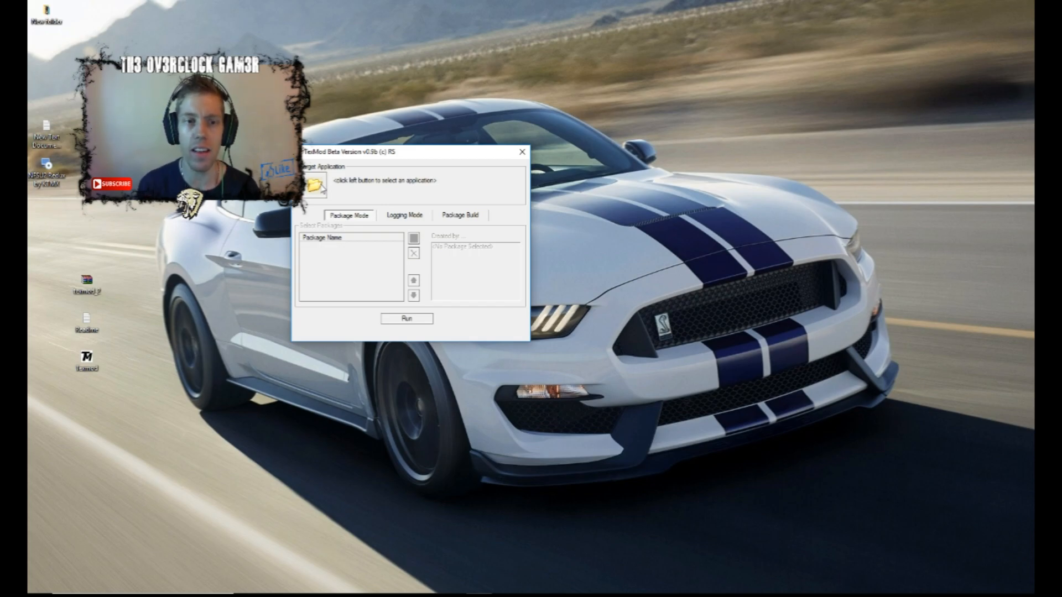
Step: Browse to Installed Games > Need for Speed and set SPEED2.exe as target
left_click(316, 187)
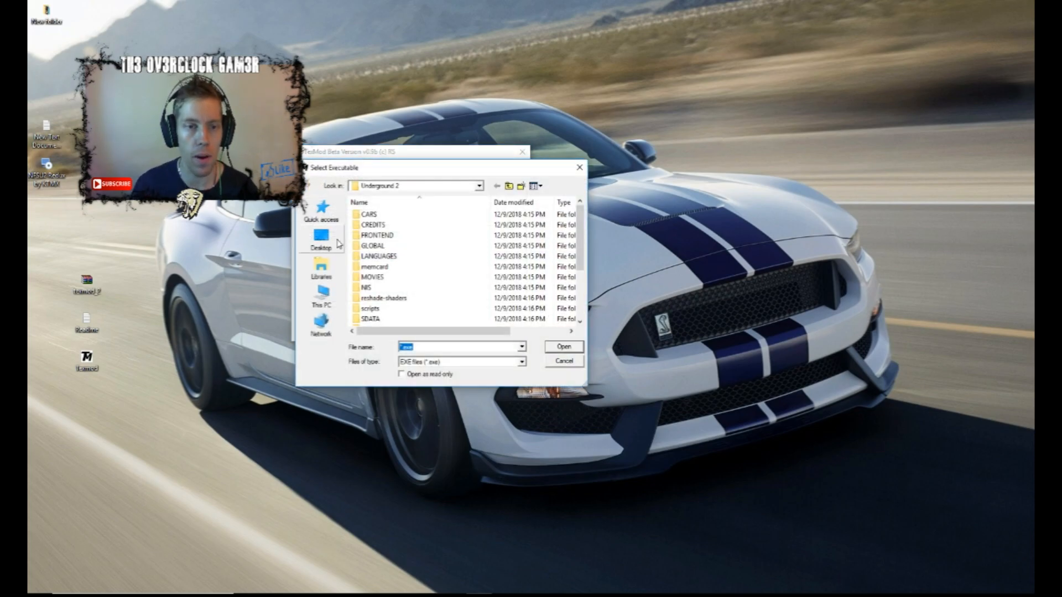
left_click(321, 301)
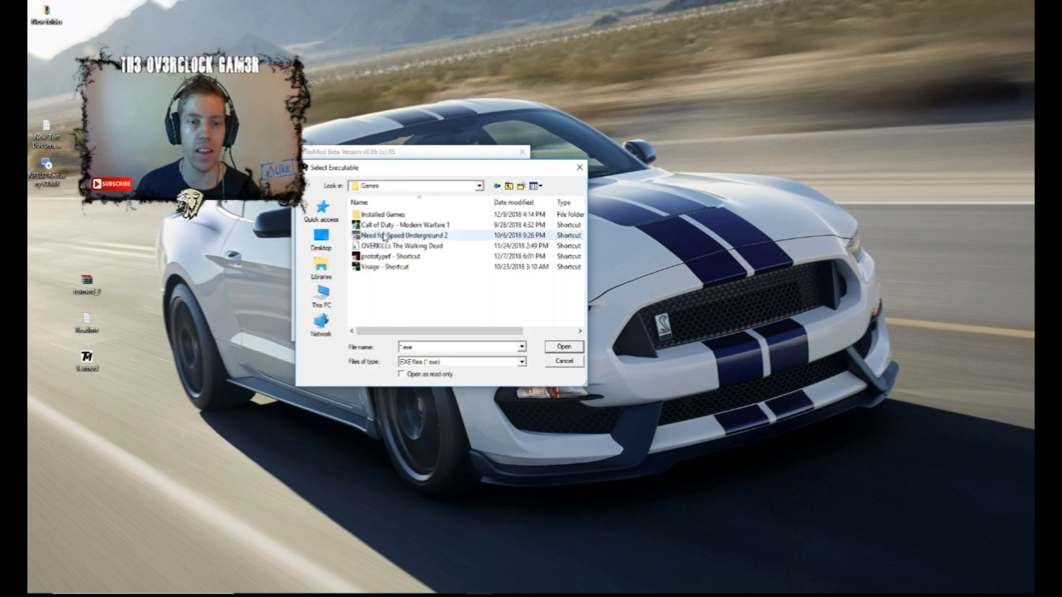
double_click(383, 214)
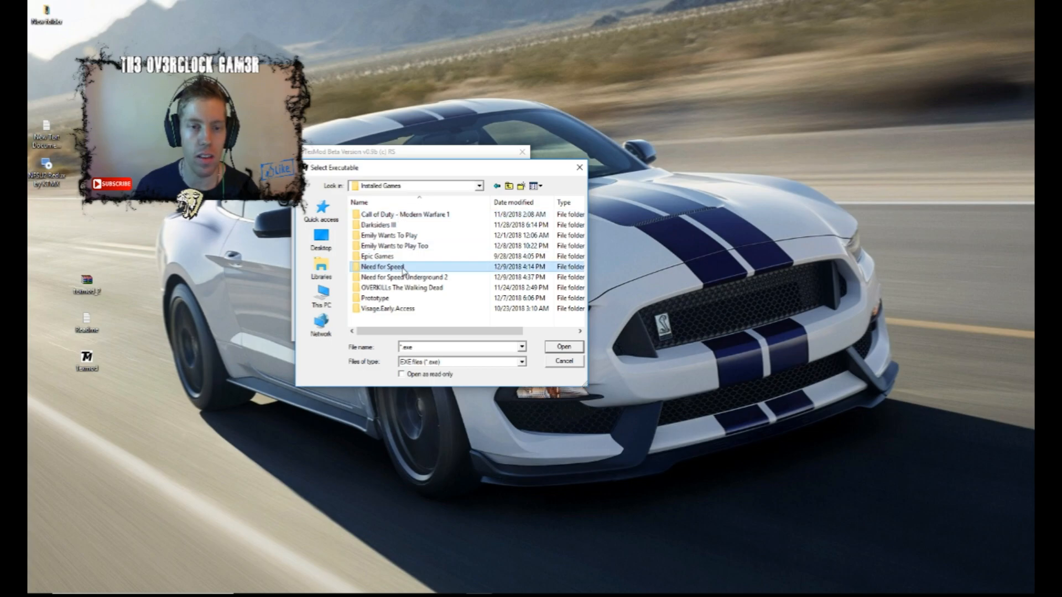
double_click(407, 277)
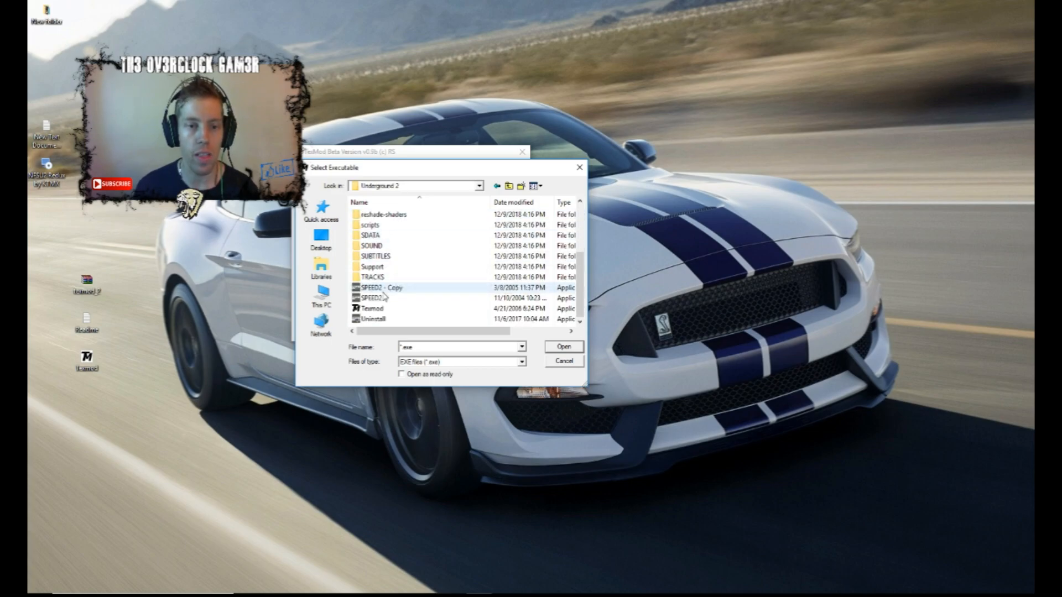
left_click(372, 298)
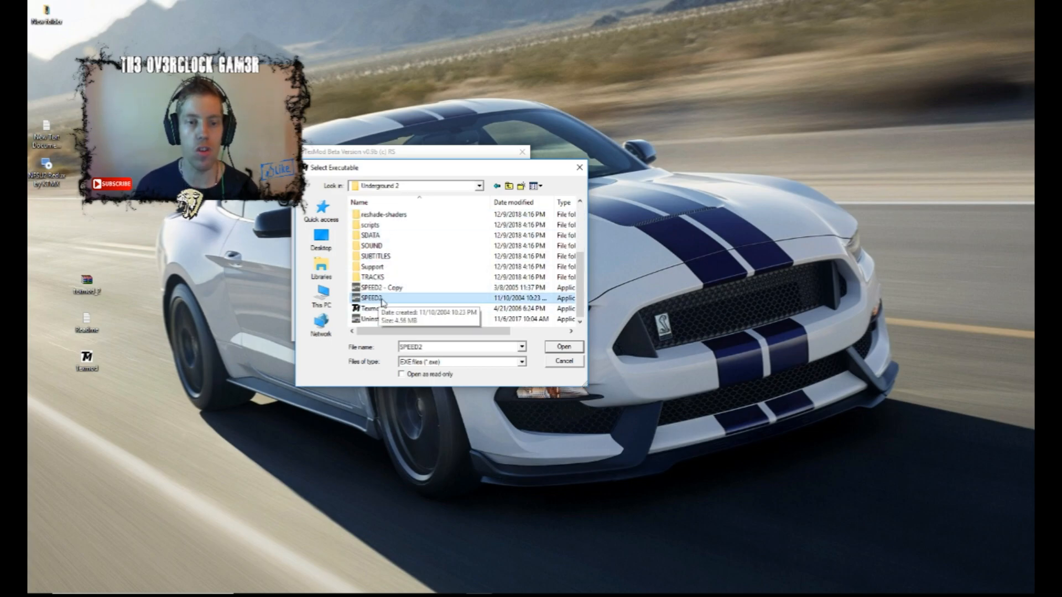
left_click(563, 347)
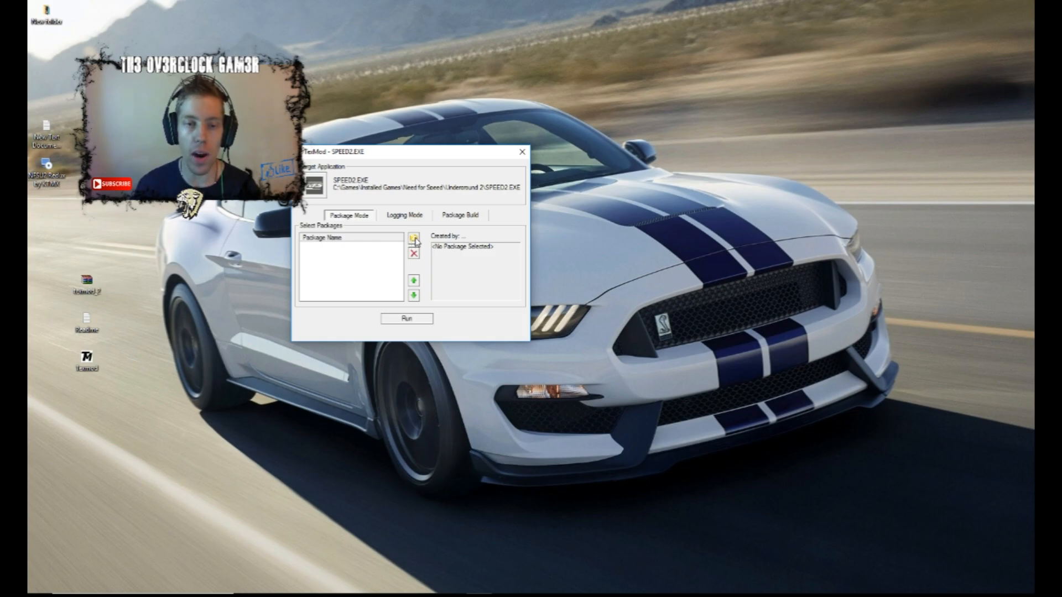
Step: Browse C: to the Underground 2 folder and add the NFS UG2 Textures Mod V2.0 package
left_click(414, 238)
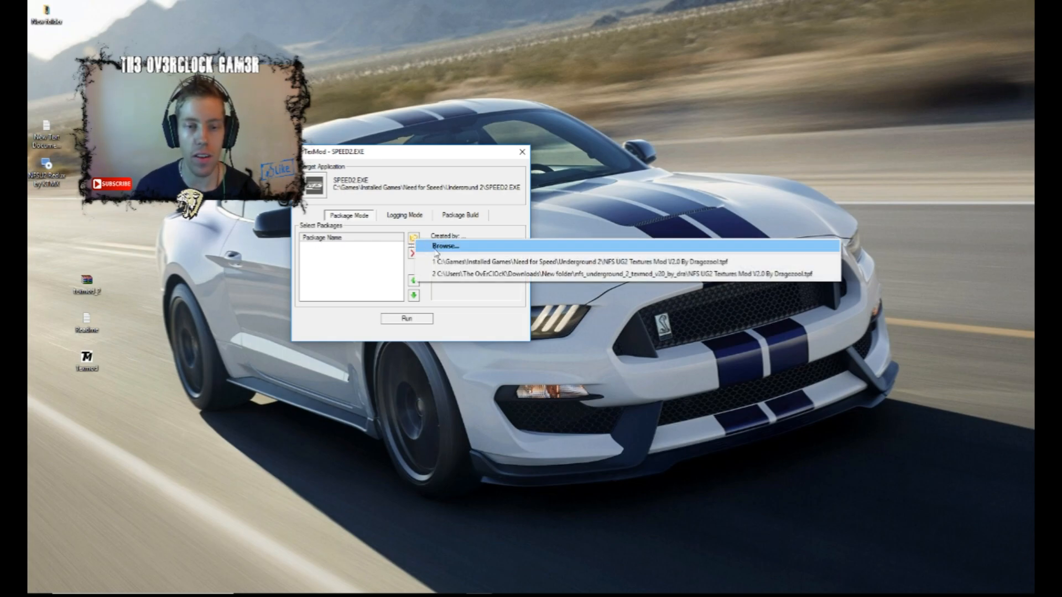
left_click(444, 244)
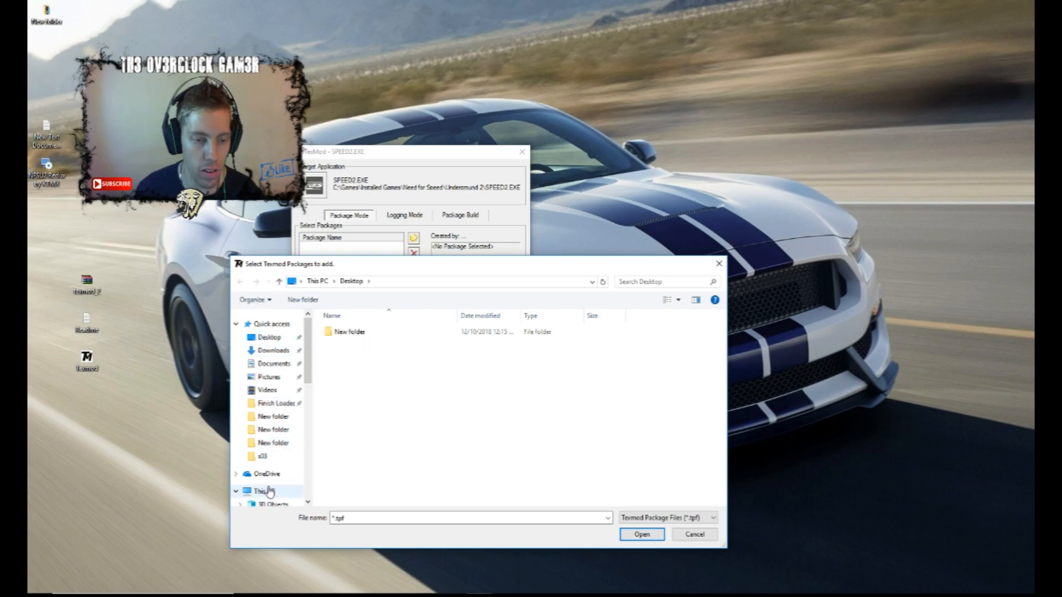
left_click(277, 495)
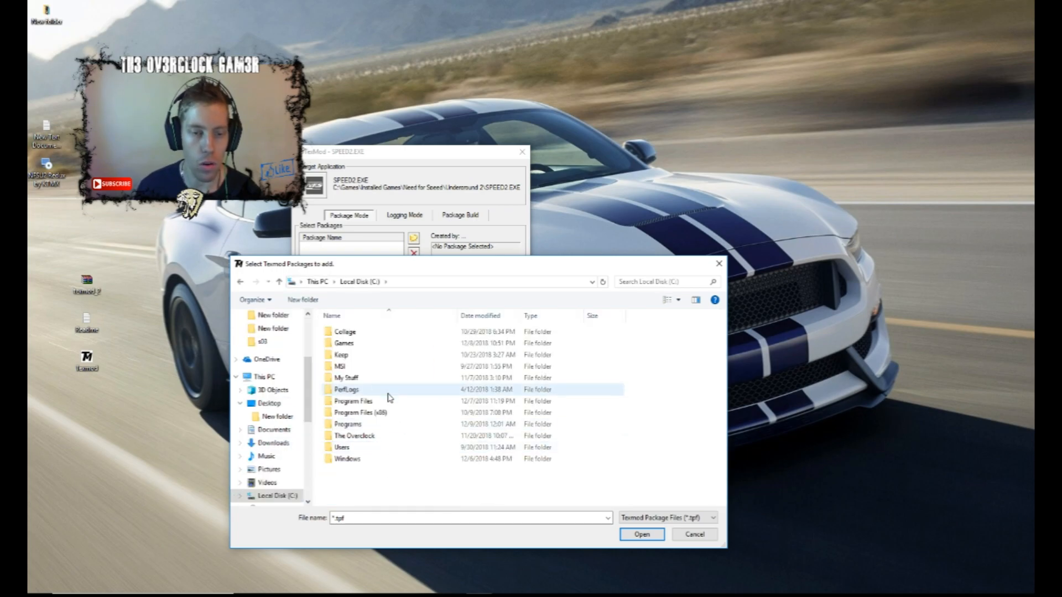
double_click(343, 343)
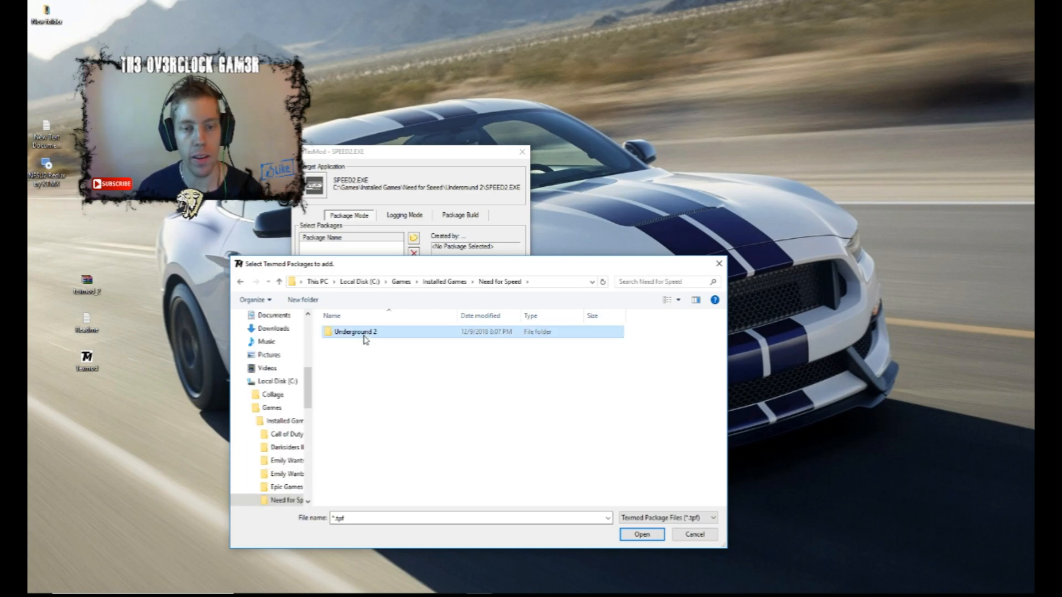
double_click(355, 332)
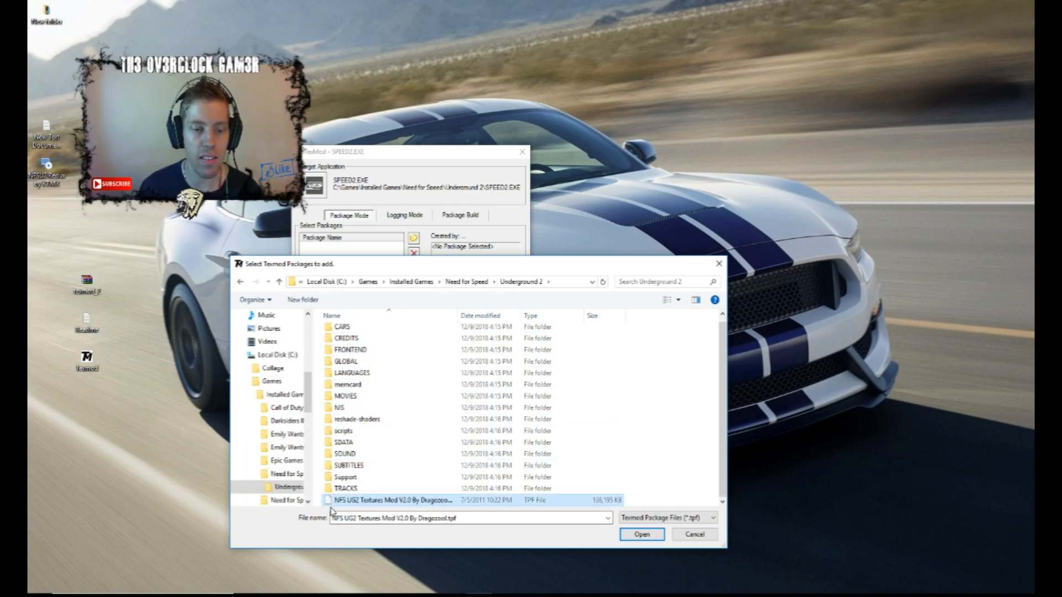
mouse_move(377, 504)
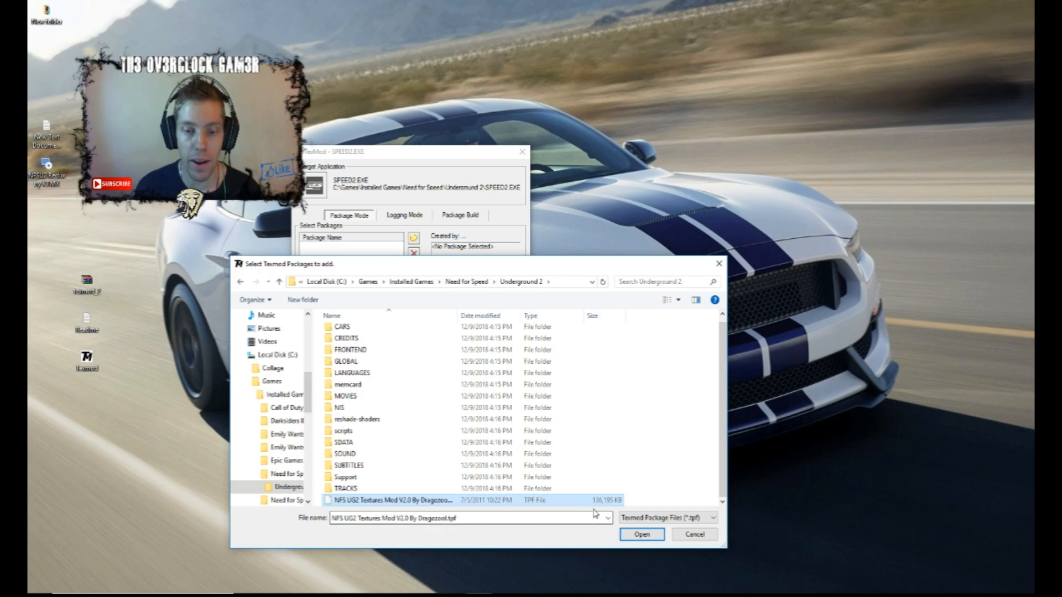
mouse_move(583, 507)
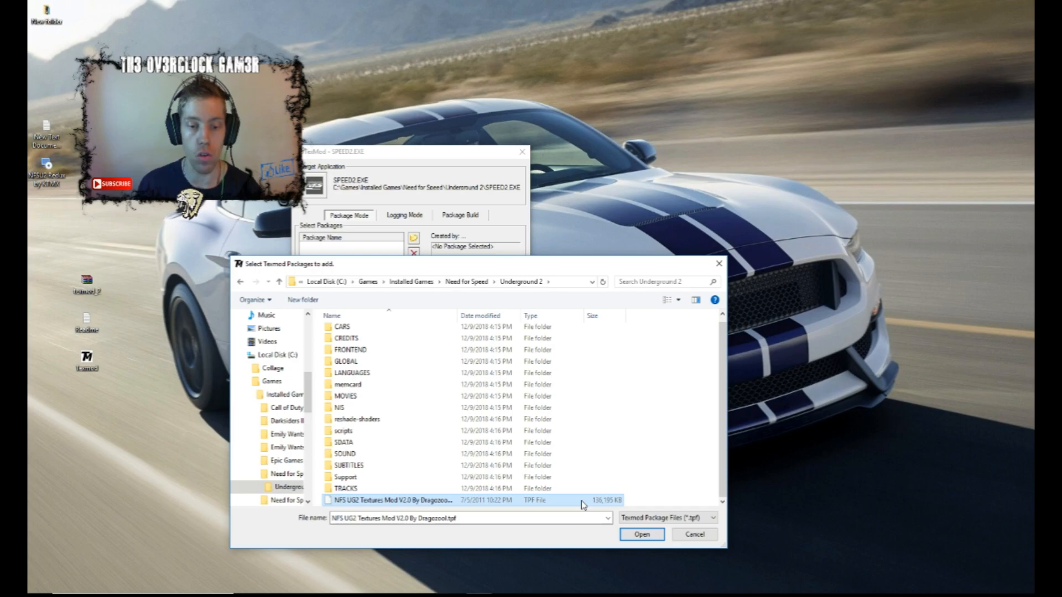
mouse_move(457, 313)
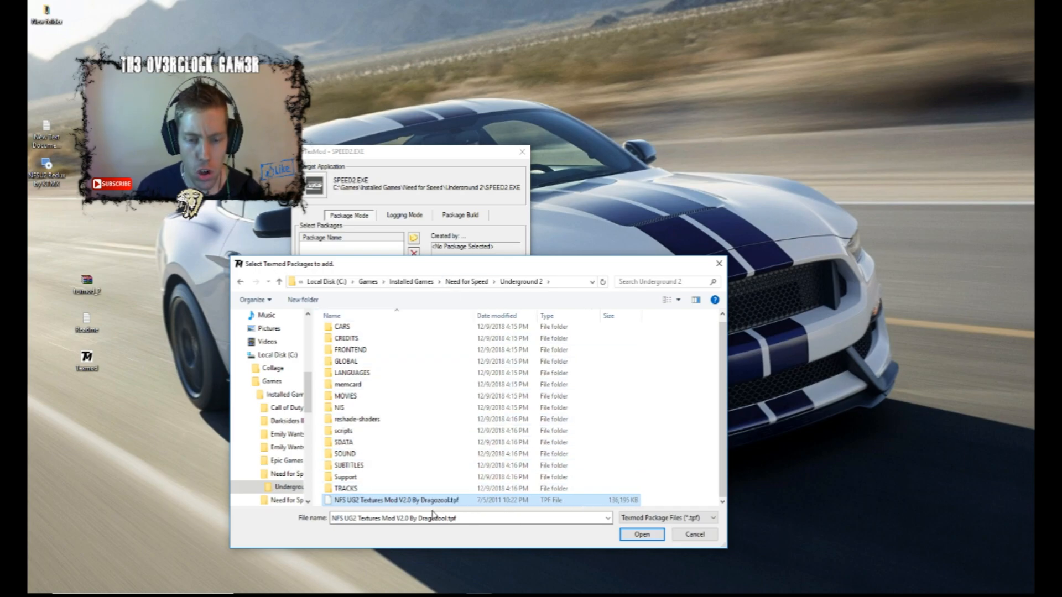
mouse_move(443, 501)
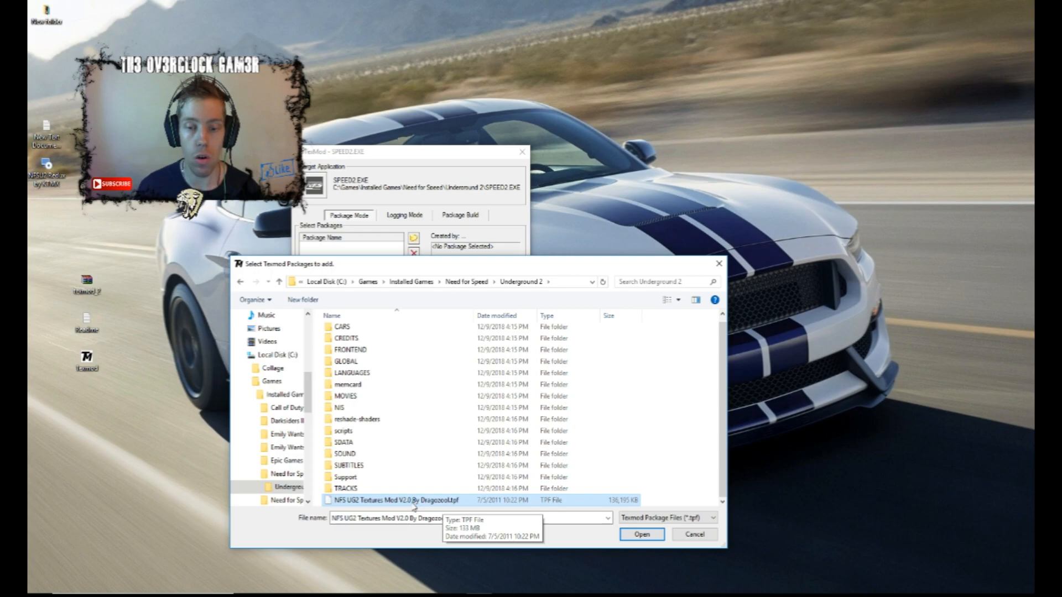
left_click(640, 534)
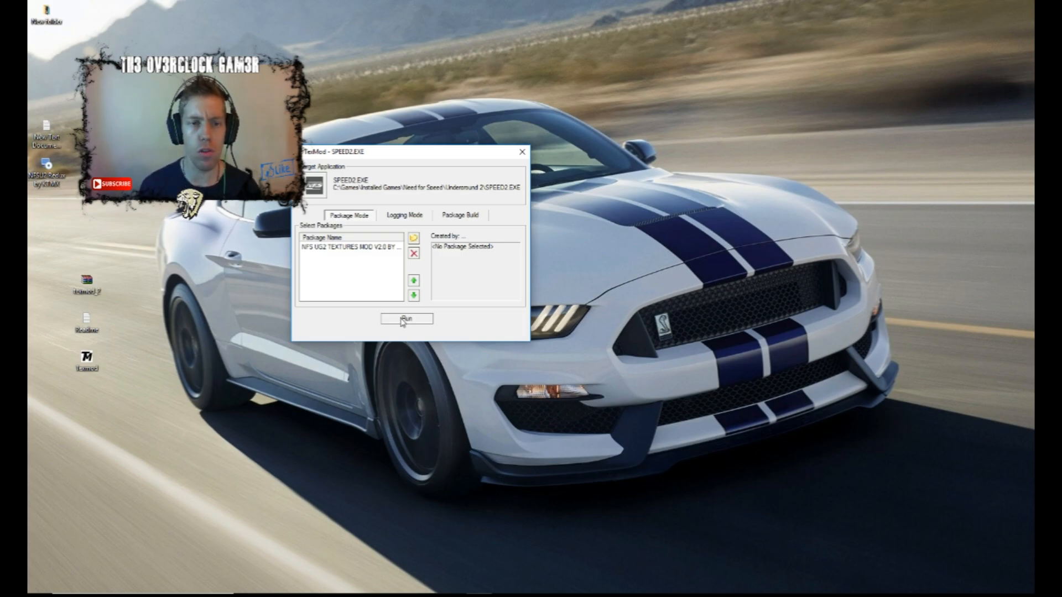
mouse_move(457, 337)
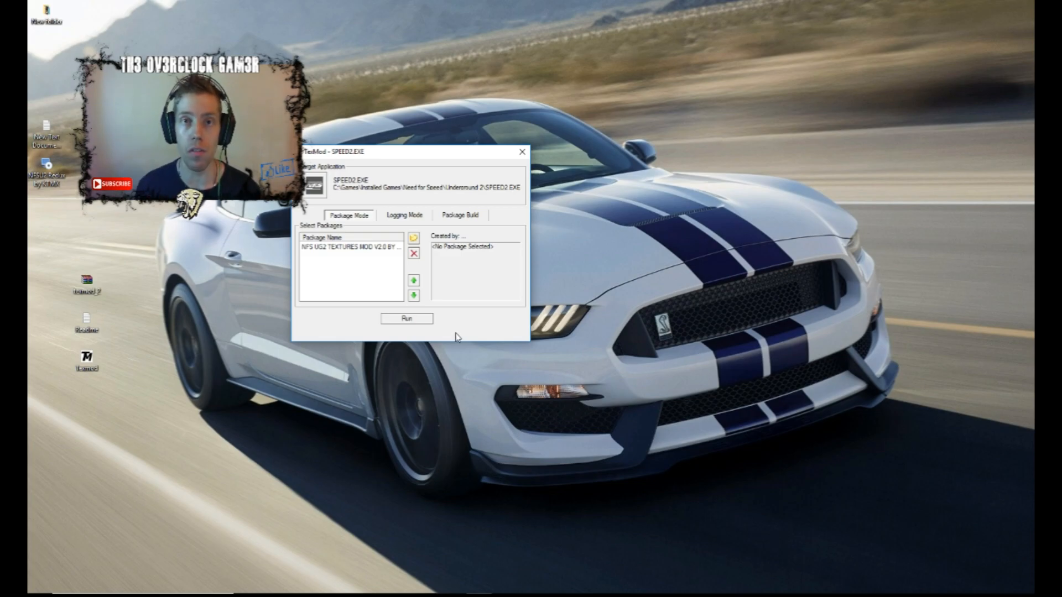
mouse_move(490, 173)
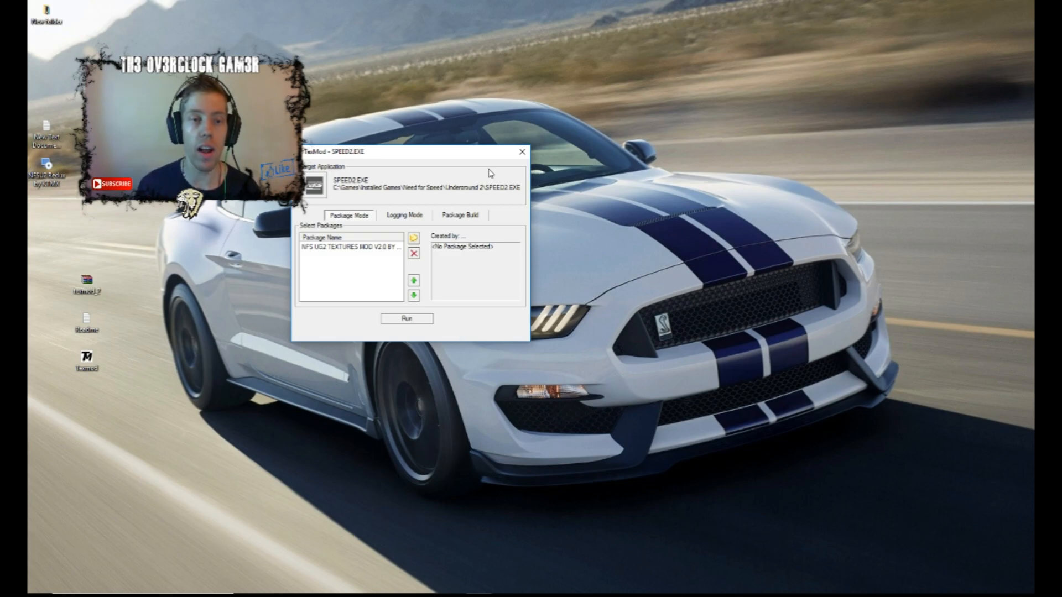
Step: Run SPEED2.EXE with the textures package, reaching the THX intro screen
left_click(406, 319)
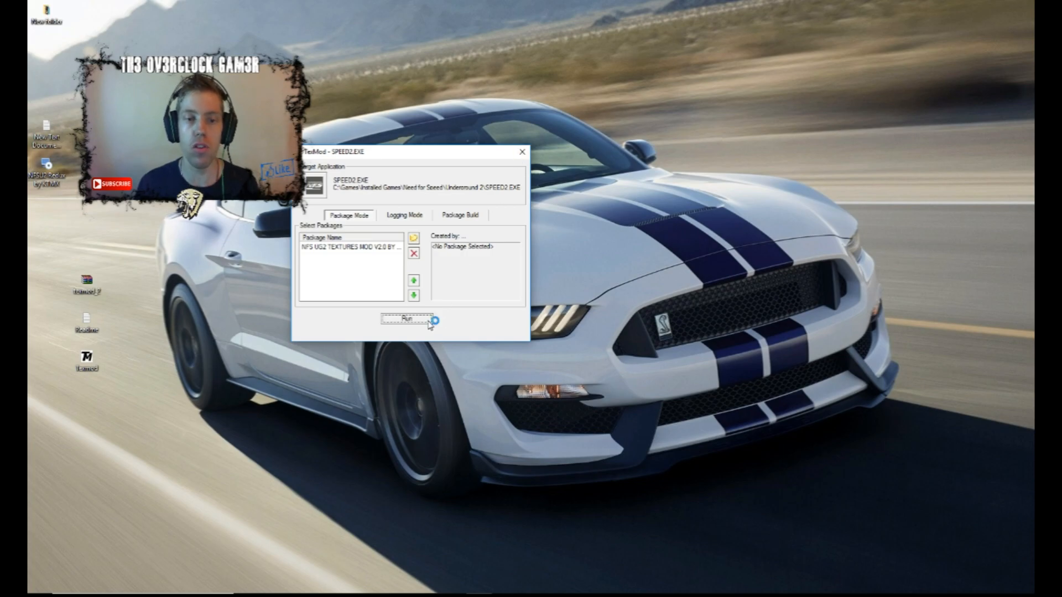
left_click(406, 319)
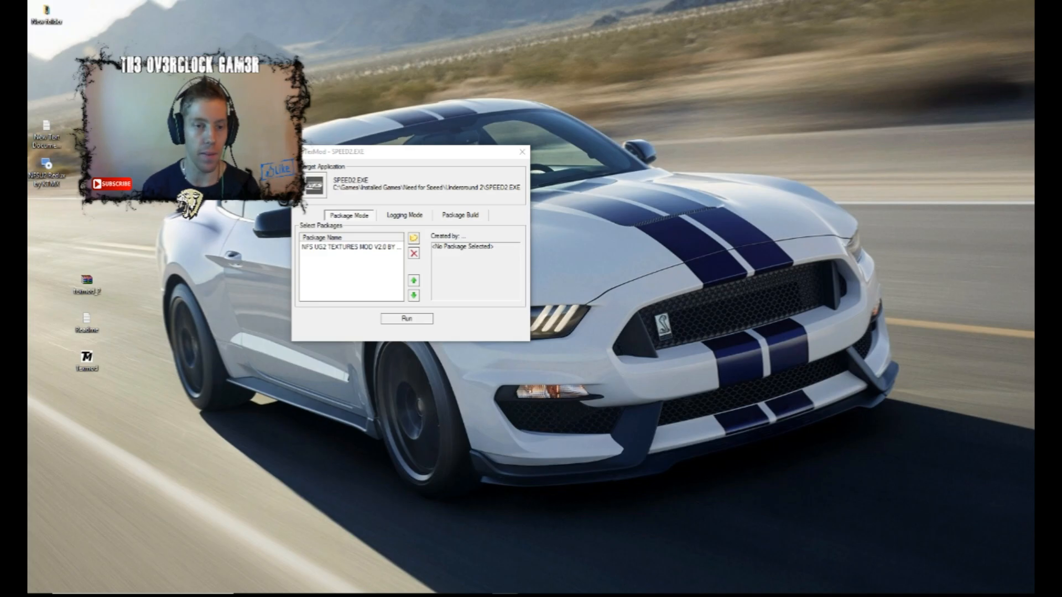
left_click(407, 319)
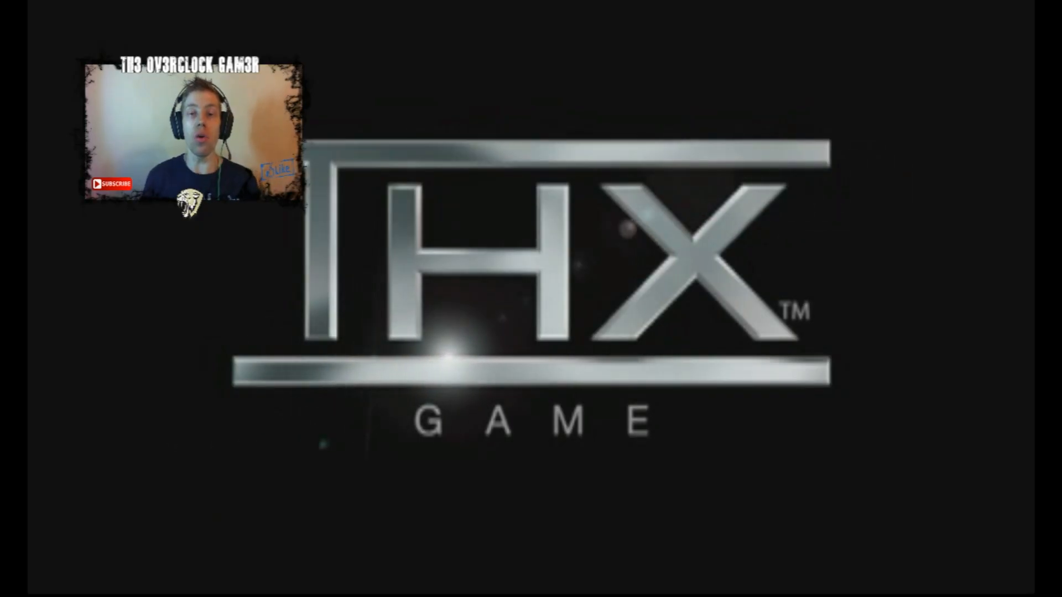